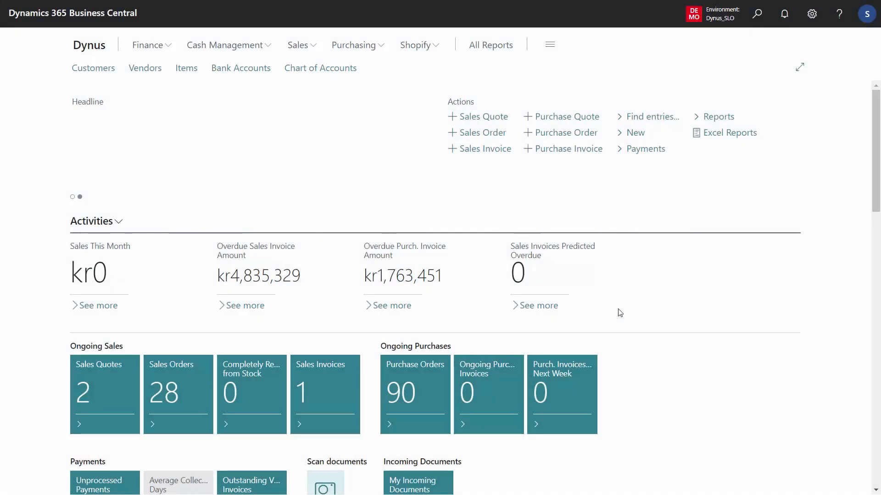
{"action": "mouse_move", "coordinate": [387, 212]}
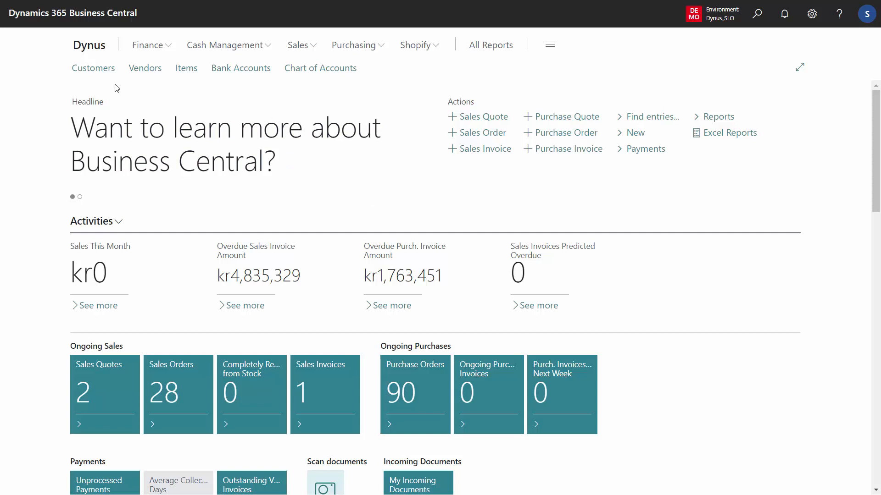
{"action": "mouse_move", "coordinate": [93, 68]}
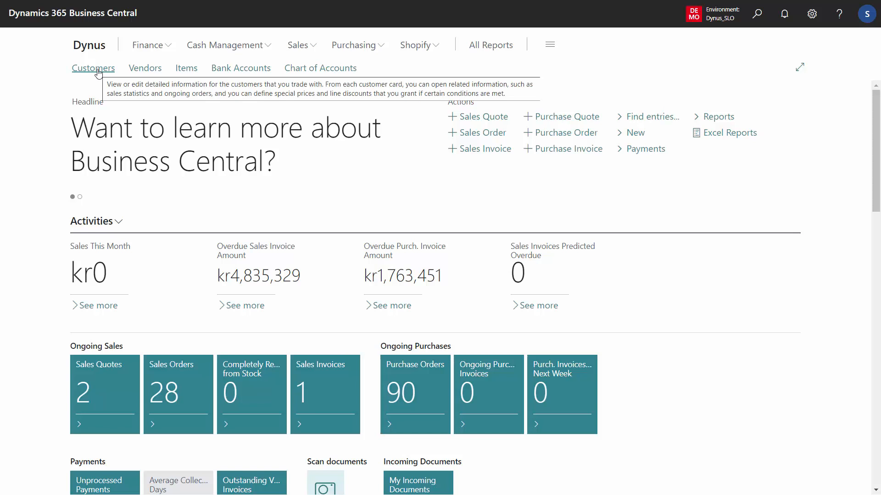
- Open the Customers list and select two customer rows to view their Information FactBox values
{"action": "left_click", "coordinate": [94, 68]}
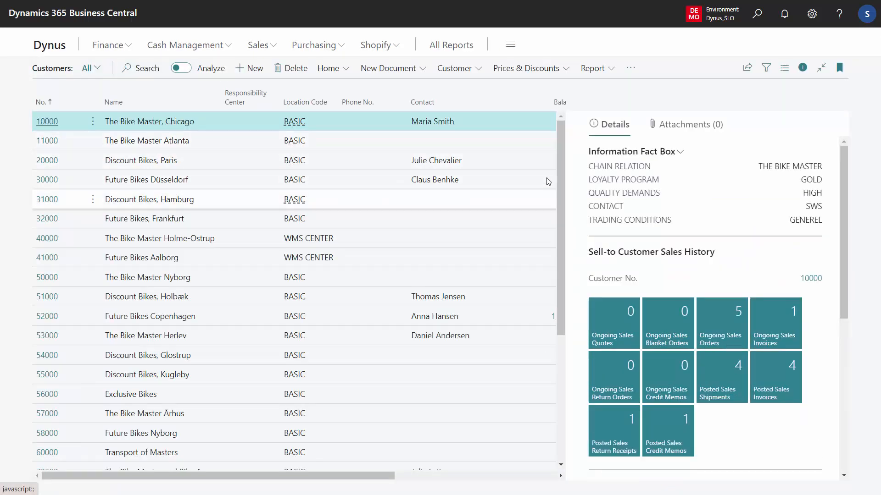
{"action": "mouse_move", "coordinate": [621, 170]}
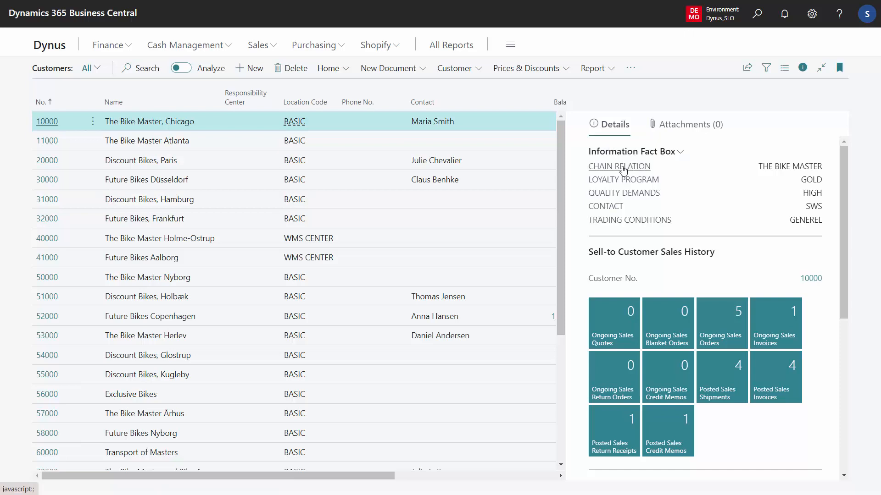
{"action": "mouse_move", "coordinate": [617, 221]}
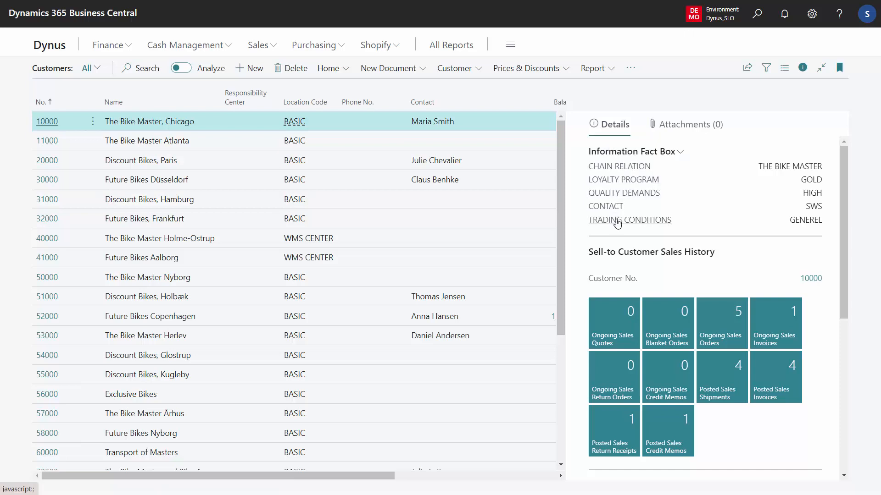
{"action": "left_click", "coordinate": [145, 180]}
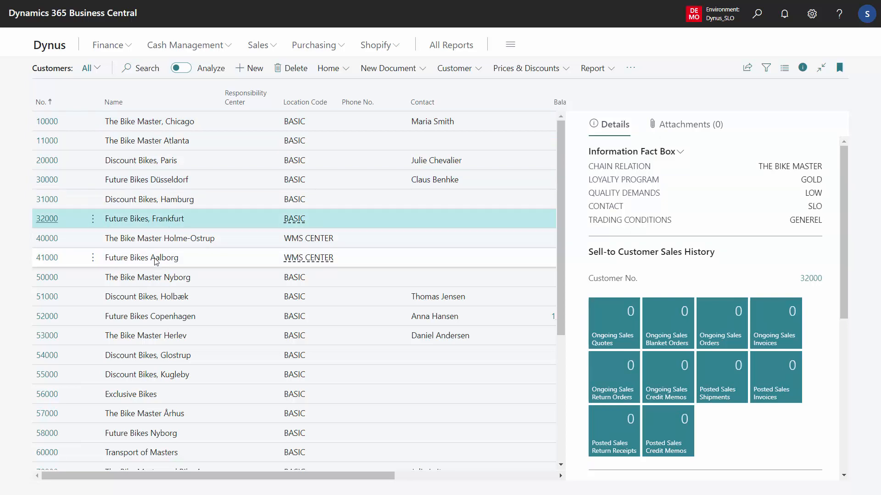
{"action": "left_click", "coordinate": [142, 258]}
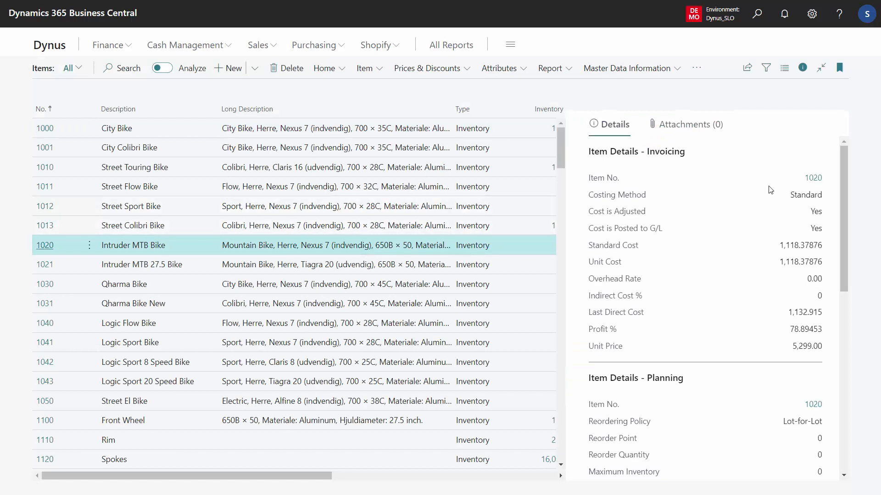
- Review the item Information FactBox, return home, and open the Sales Orders list
{"action": "scroll", "scroll_direction": "down", "scroll_amount": 3}
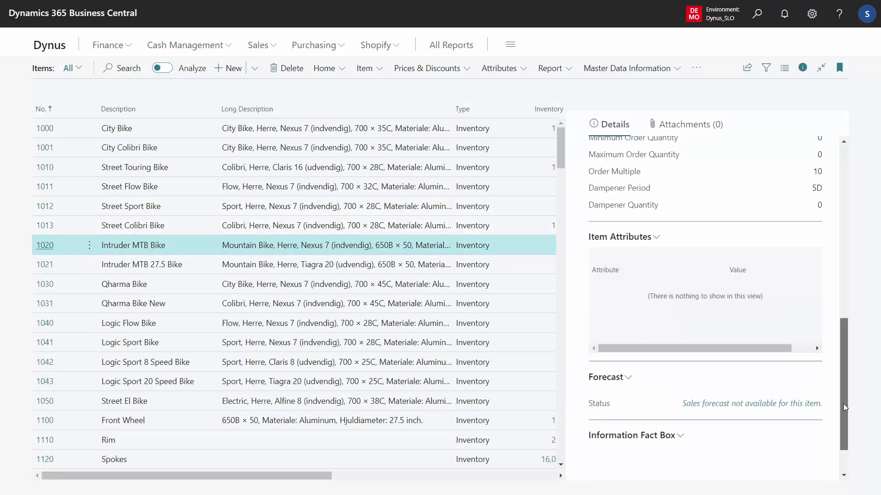
{"action": "scroll", "scroll_direction": "down", "scroll_amount": 3}
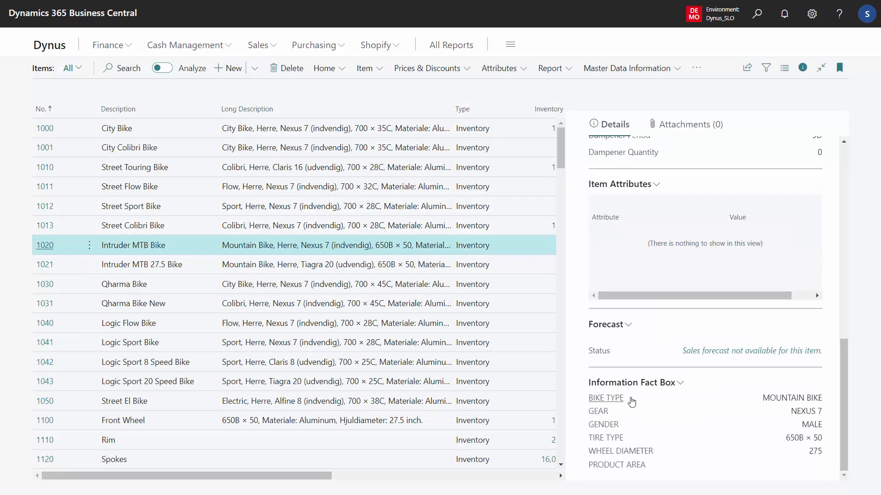
{"action": "left_click", "coordinate": [135, 167]}
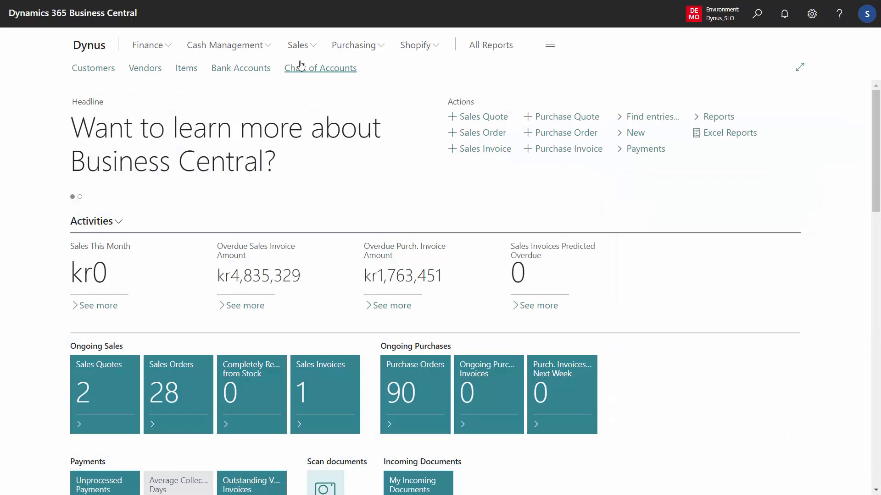
{"action": "left_click", "coordinate": [299, 45]}
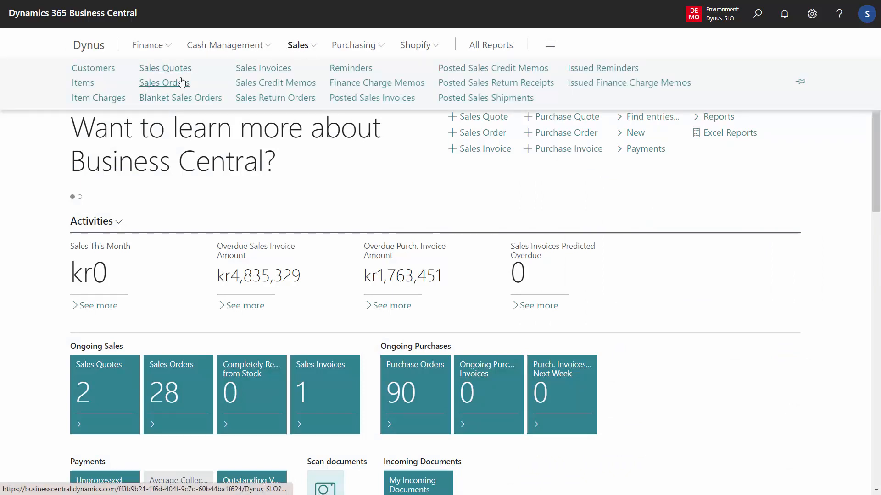
{"action": "left_click", "coordinate": [165, 83]}
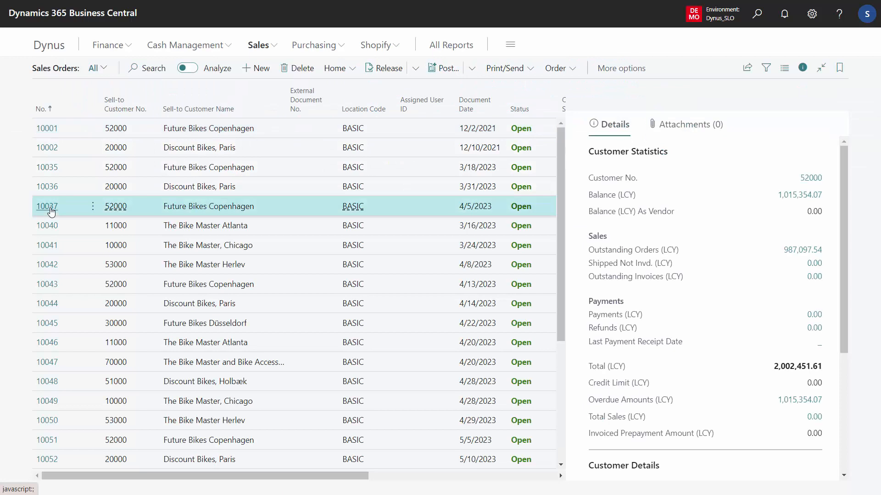
- Open sales order 10037 and scroll to its lines to review customer and item FactBox details
{"action": "left_click", "coordinate": [47, 206]}
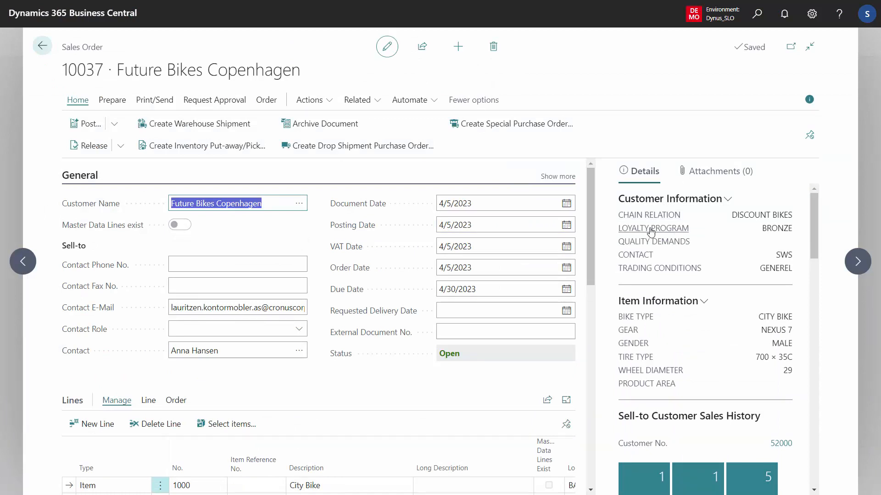
{"action": "mouse_move", "coordinate": [651, 270]}
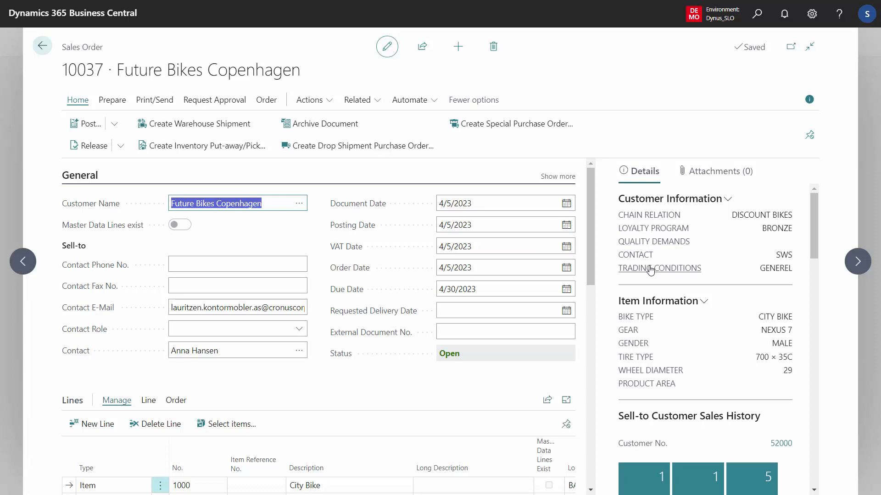
{"action": "scroll", "scroll_direction": "down", "scroll_amount": 3}
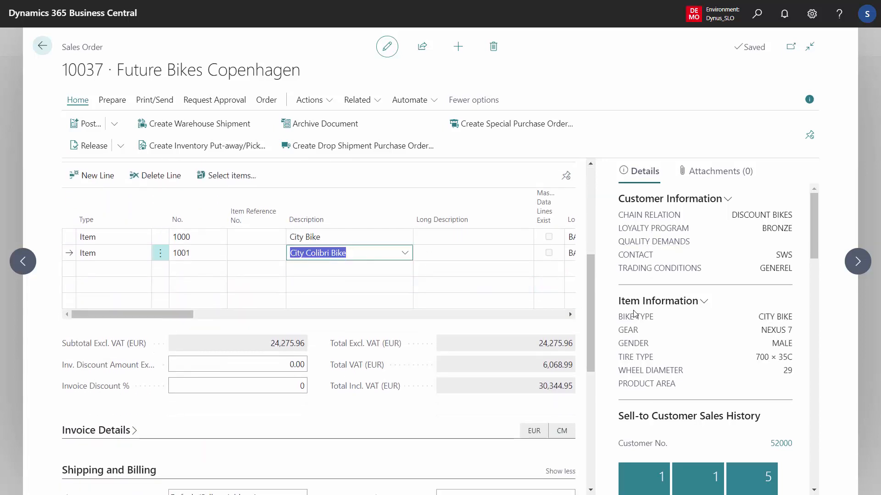
{"action": "mouse_move", "coordinate": [725, 313]}
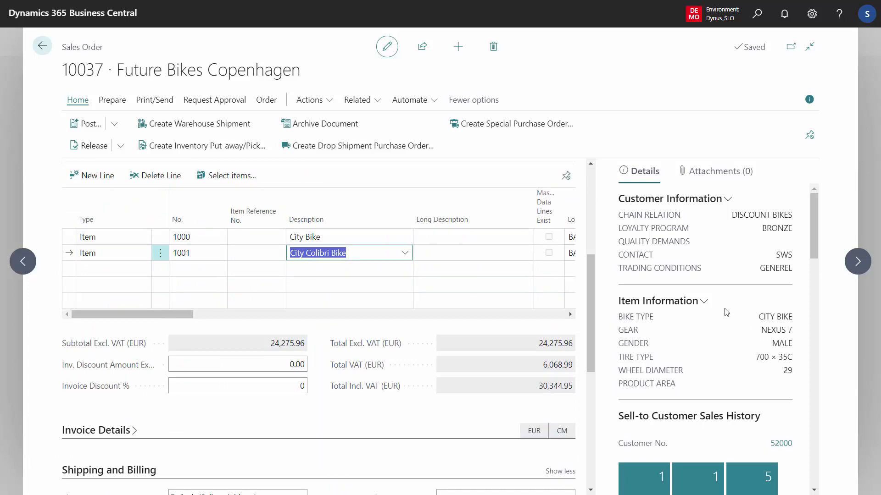